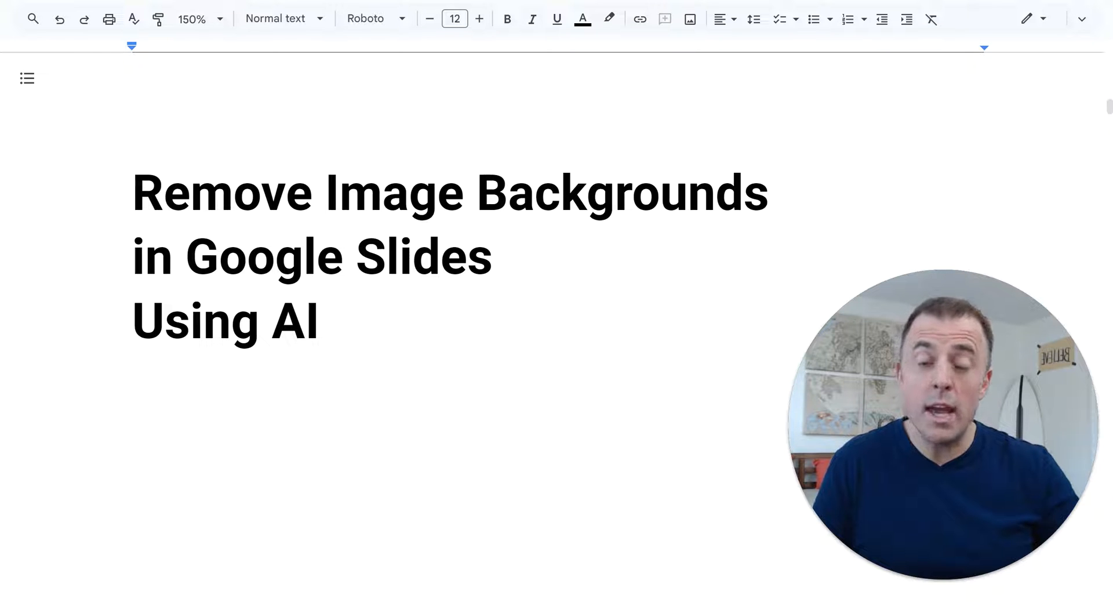
# Add the 'Are you watching the right video?' outline note under the title and review the sections below.
pyautogui.write('Are you watching the right video?')
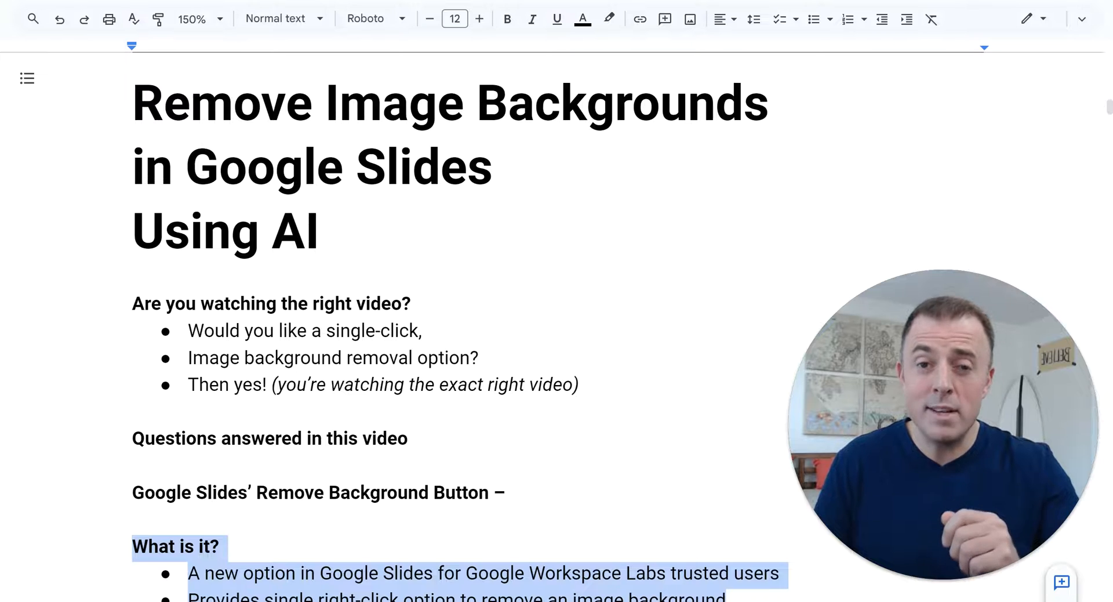
pyautogui.scroll(-3)
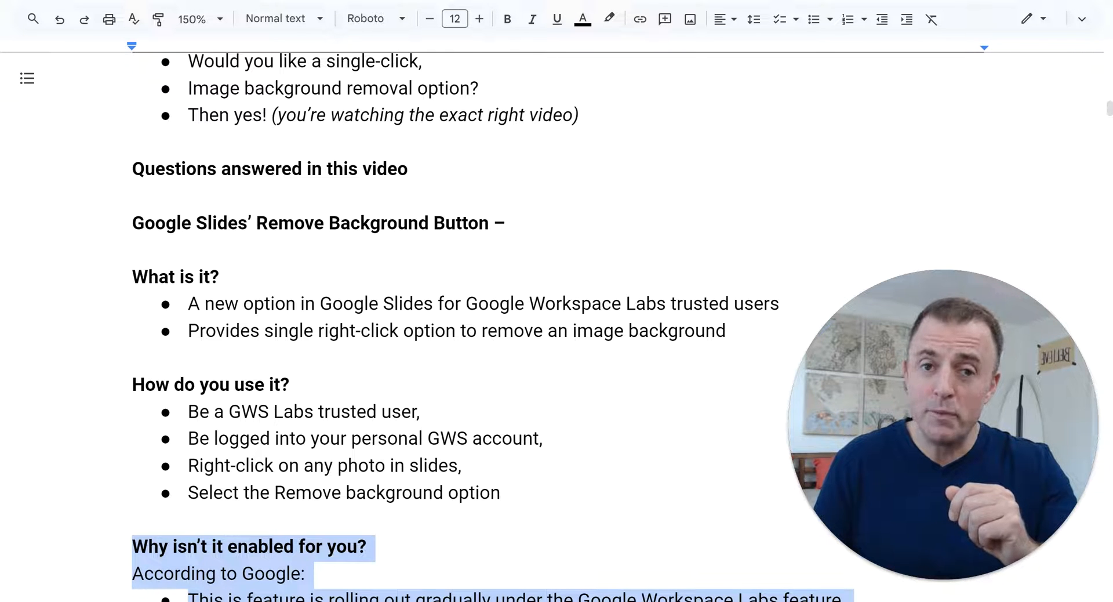
pyautogui.scroll(-3)
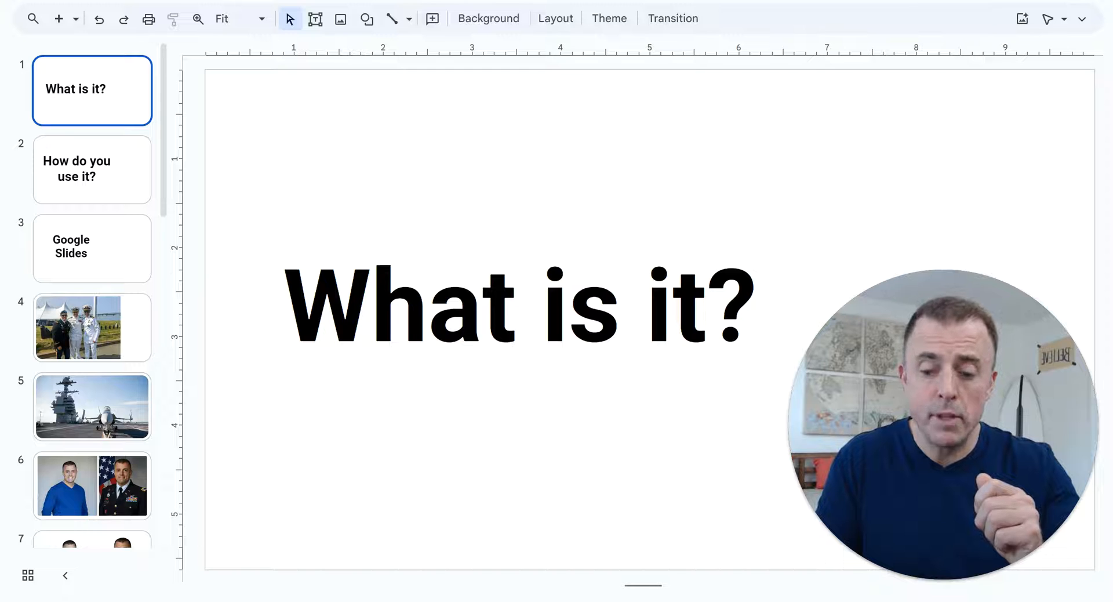
# Go to slide 2 'How do you use it?' and check the signed-in Google account.
pyautogui.click(92, 169)
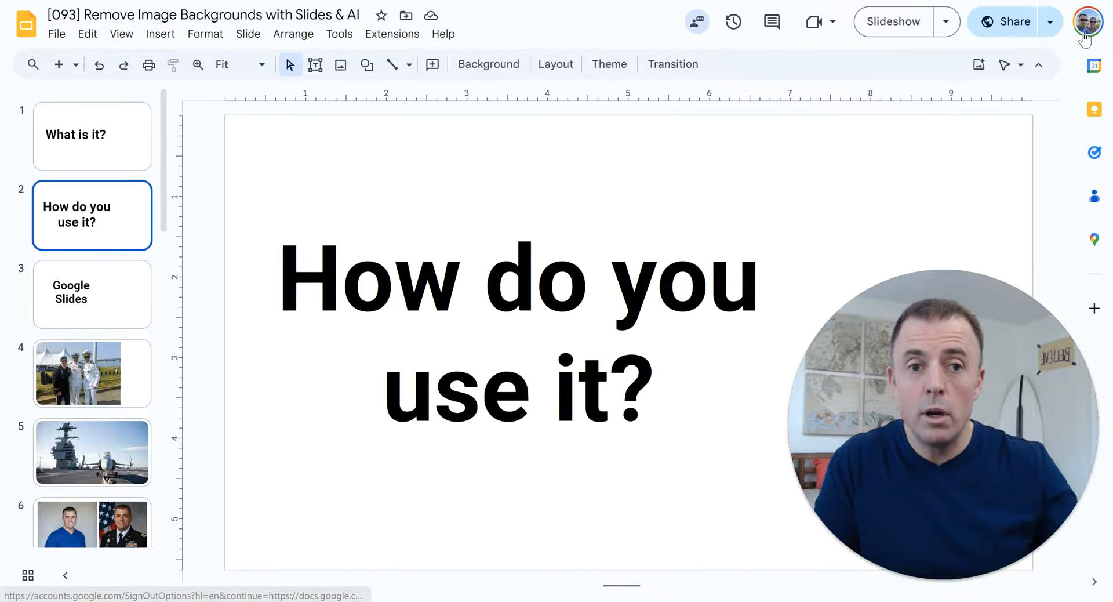
pyautogui.moveTo(1091, 20)
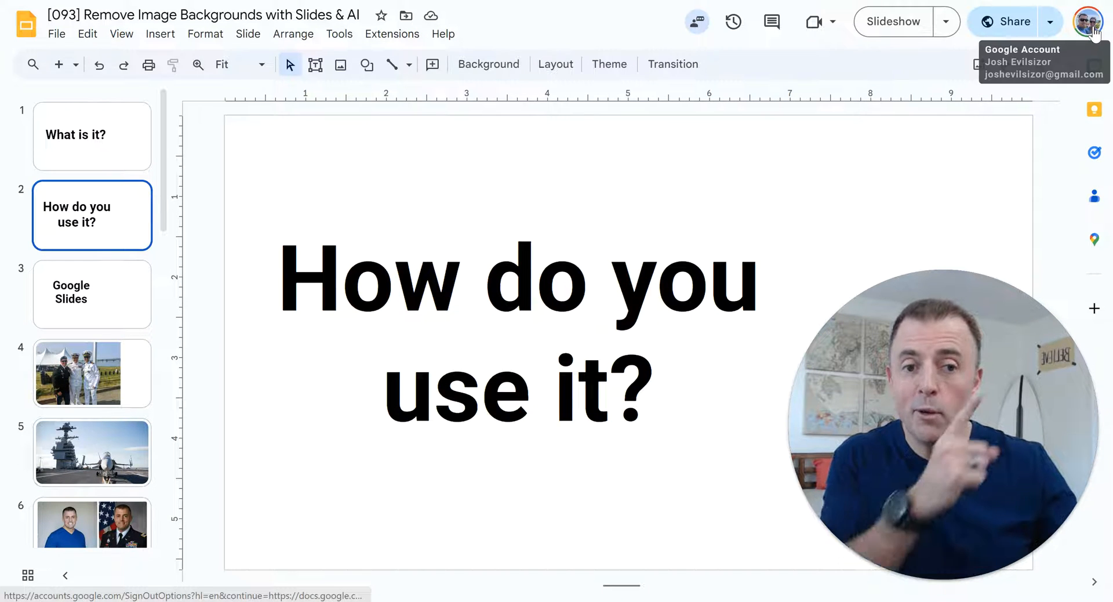
pyautogui.click(1088, 20)
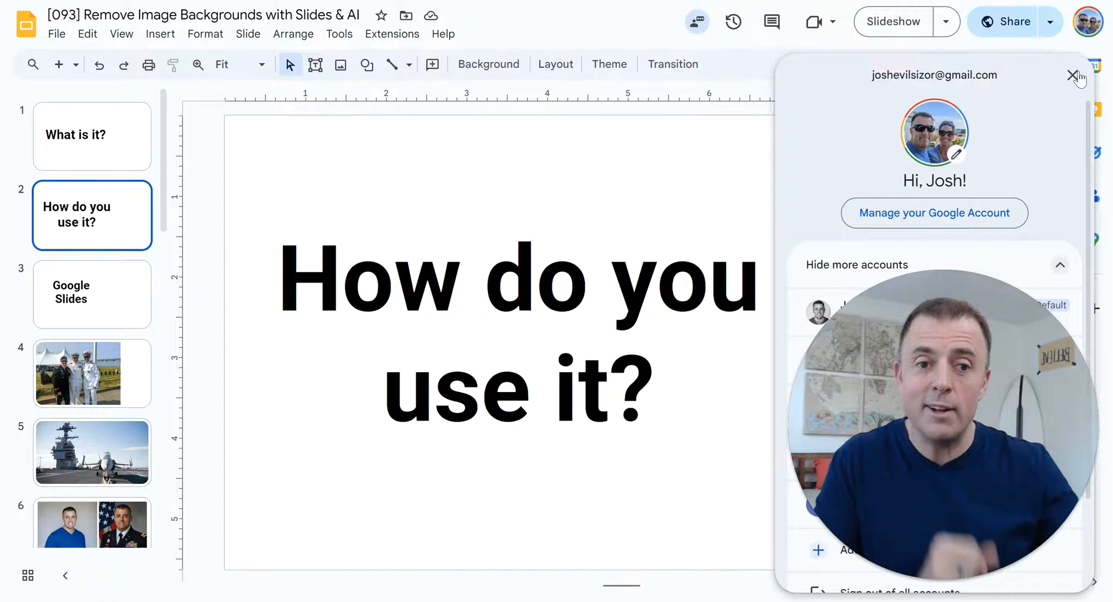
pyautogui.click(1076, 75)
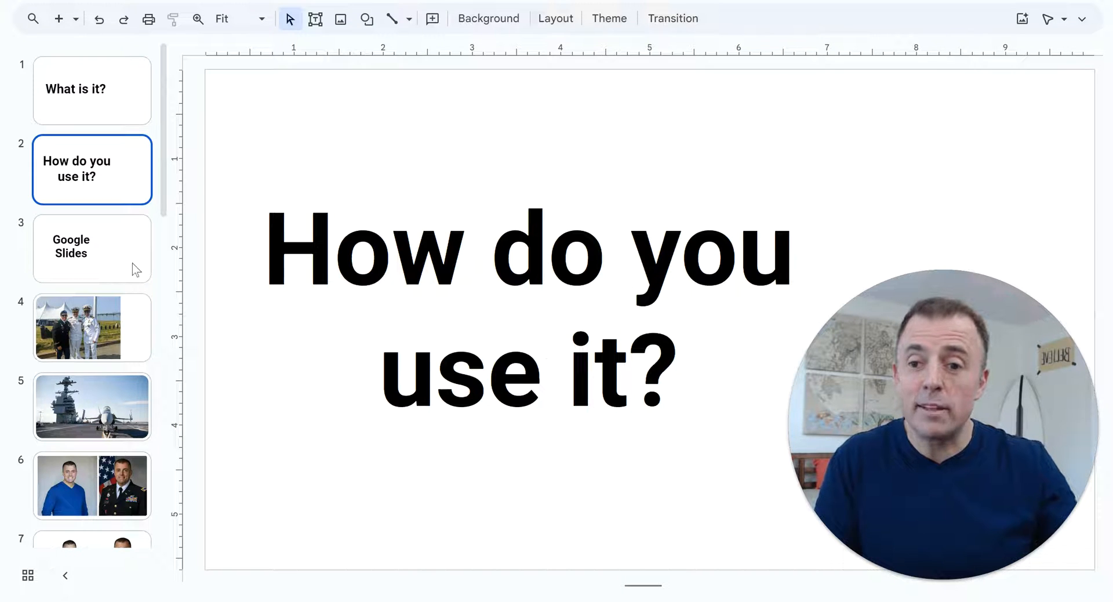
# On slide 4, run Remove background on the photo of the three uniformed men.
pyautogui.click(92, 327)
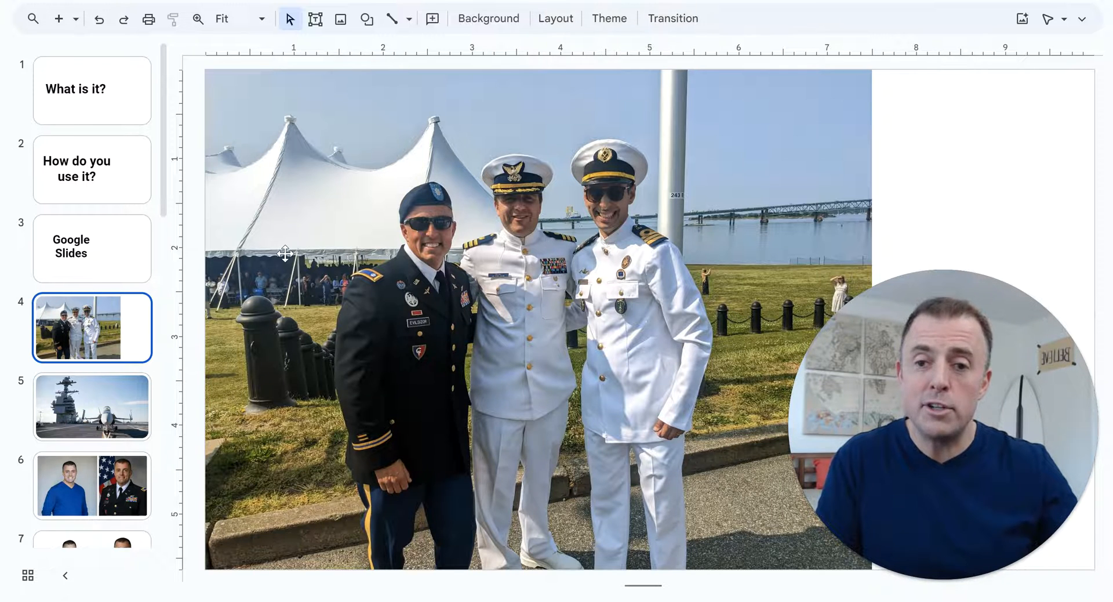
pyautogui.rightClick(286, 252)
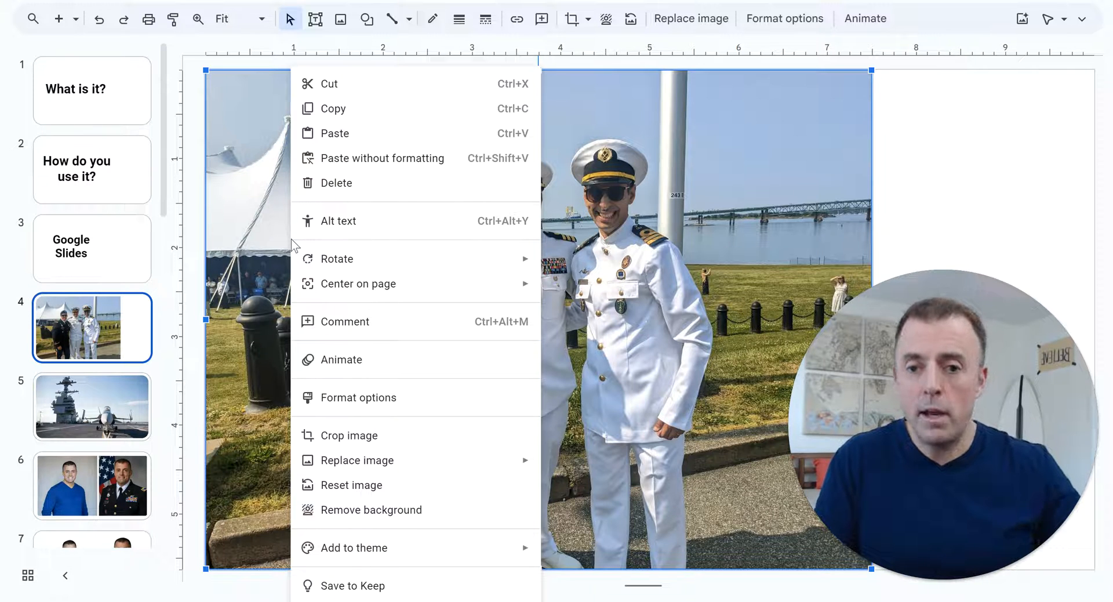
pyautogui.moveTo(483, 516)
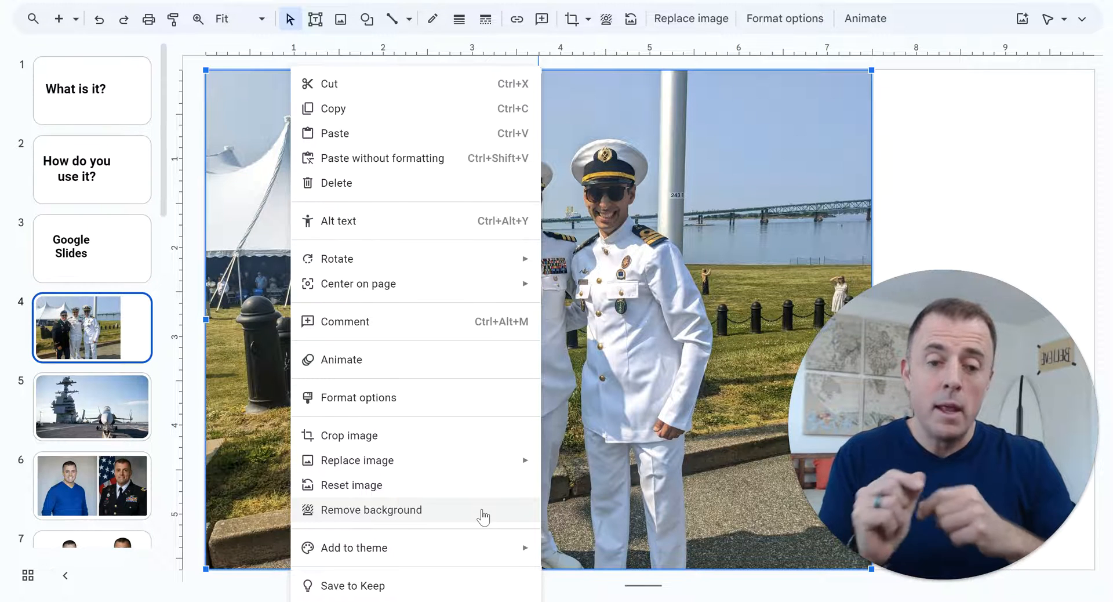
pyautogui.click(371, 509)
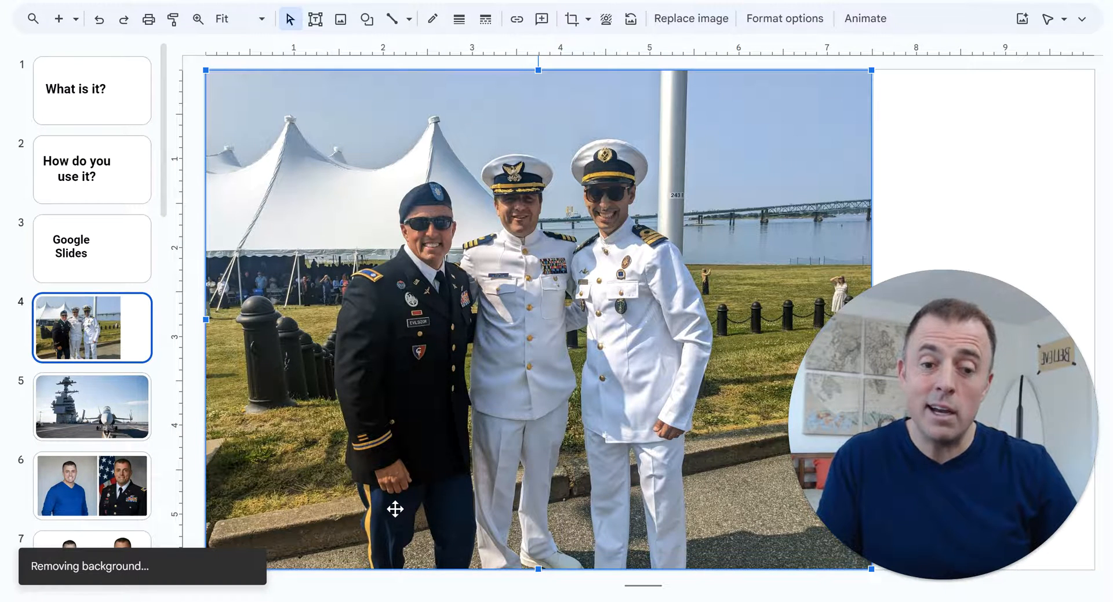
# View the cut-out trio on the aircraft carrier slide, dismiss the feedback toast, and move to slide 6.
pyautogui.click(91, 406)
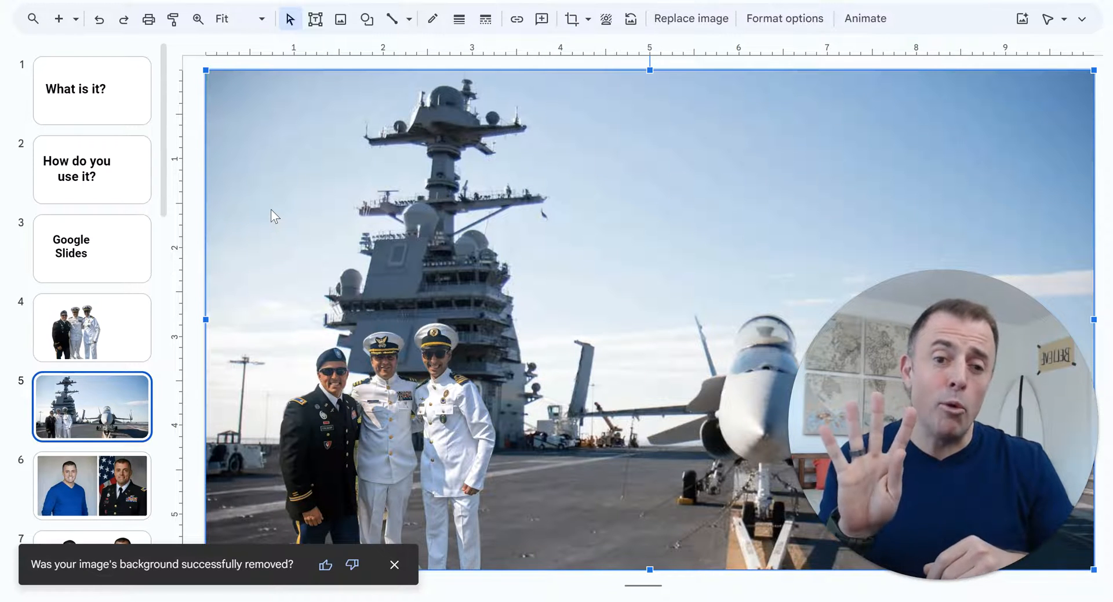
pyautogui.click(394, 565)
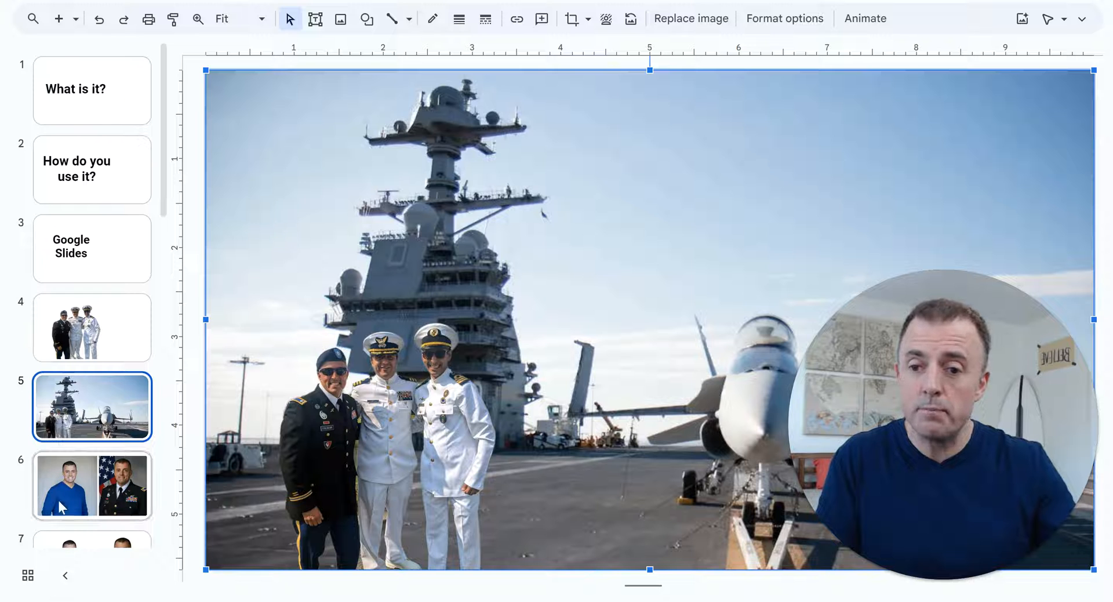
pyautogui.click(92, 486)
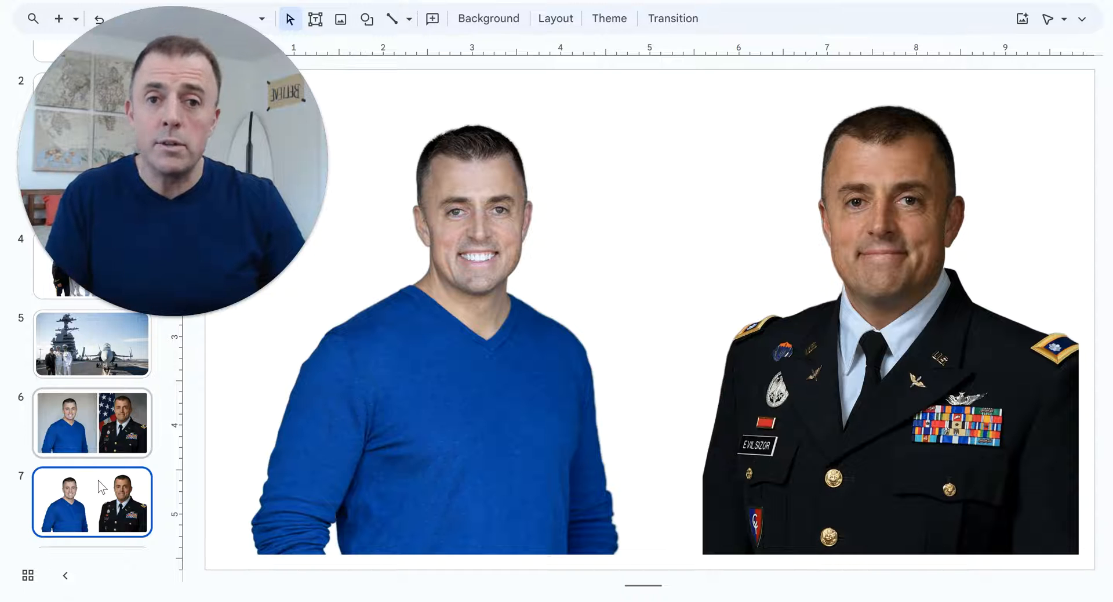
# Show slide 7 with the two Google Slides portrait cutouts.
pyautogui.click(92, 501)
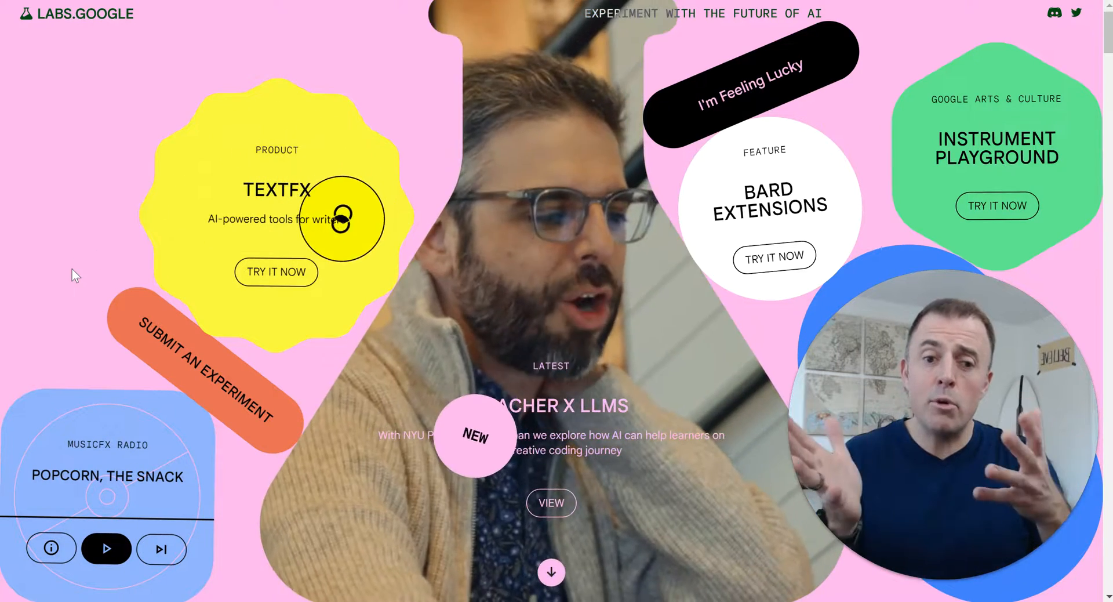
# Look through the AI experiments listed on the labs.google home page.
pyautogui.scroll(-3)
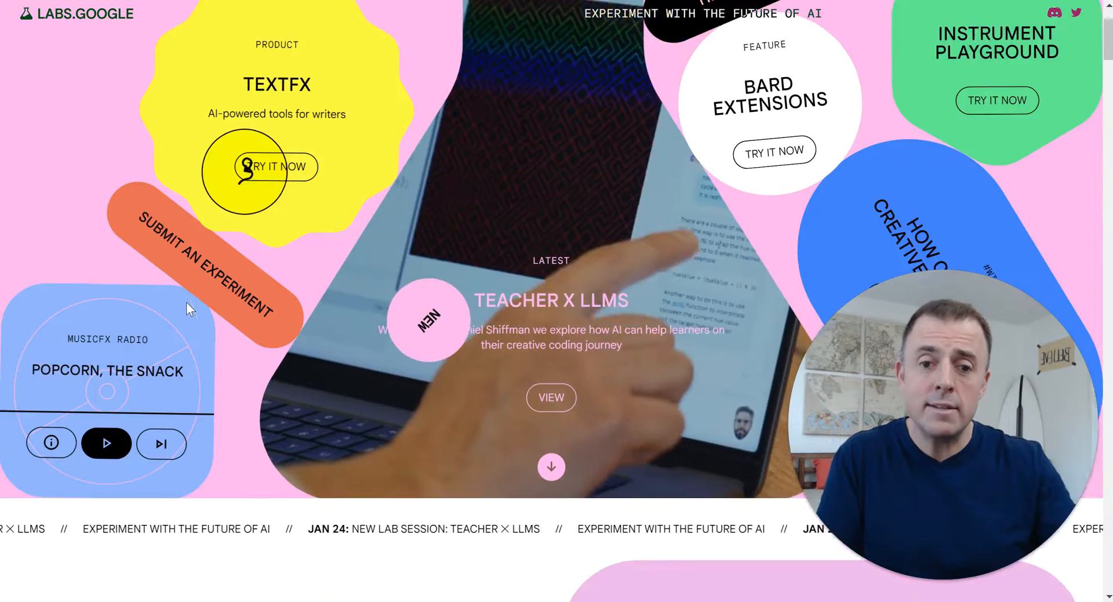
pyautogui.scroll(-3)
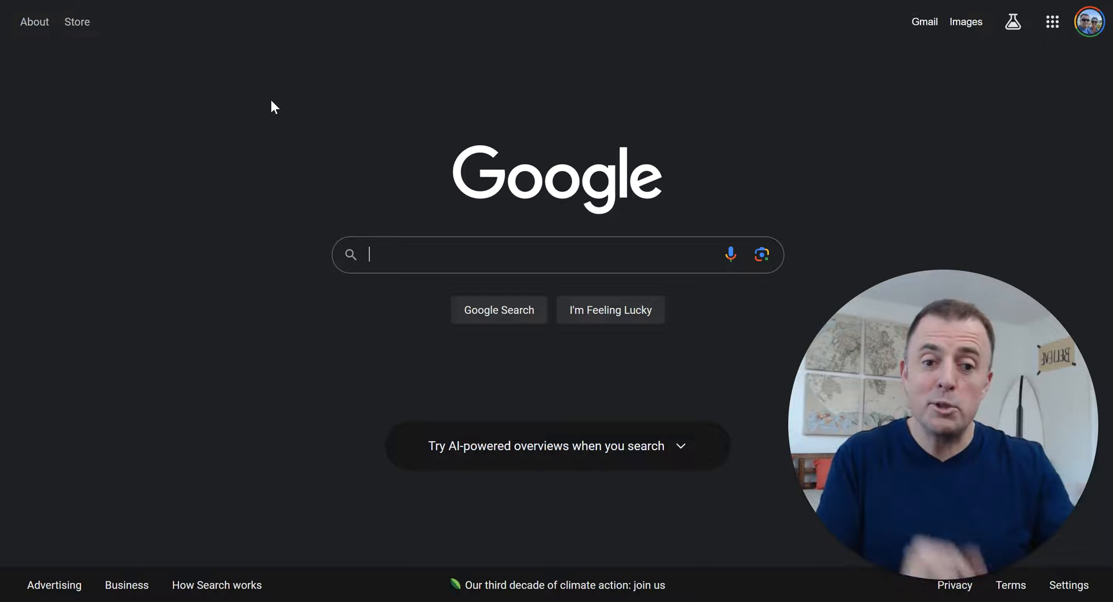
# Bring up the google.com search home page in a new tab.
pyautogui.click(1014, 21)
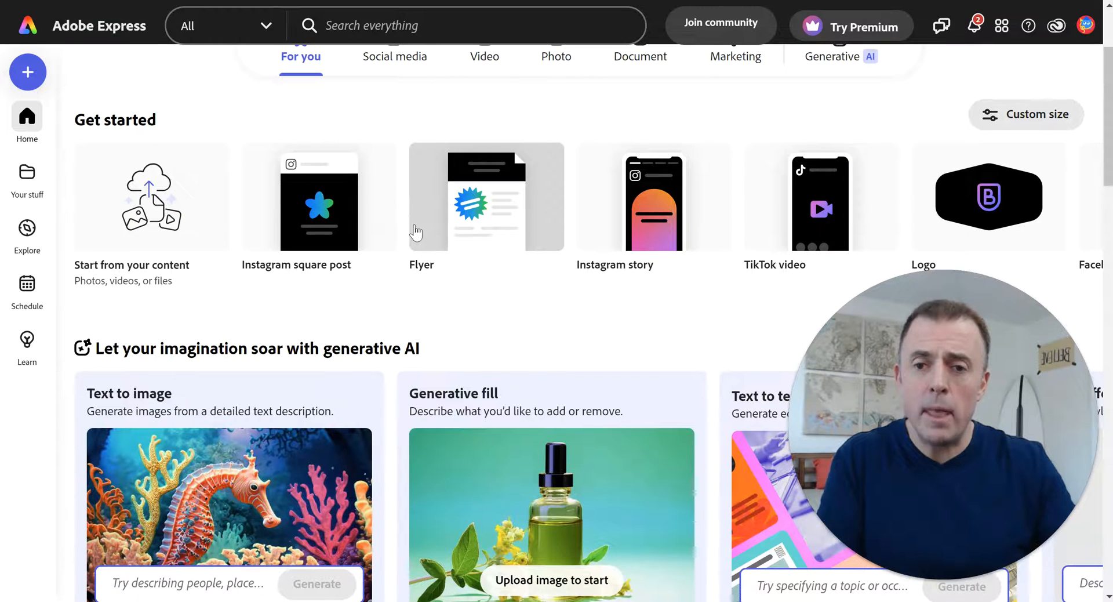
# Start the Remove background quick action from the Adobe Express home page.
pyautogui.scroll(-3)
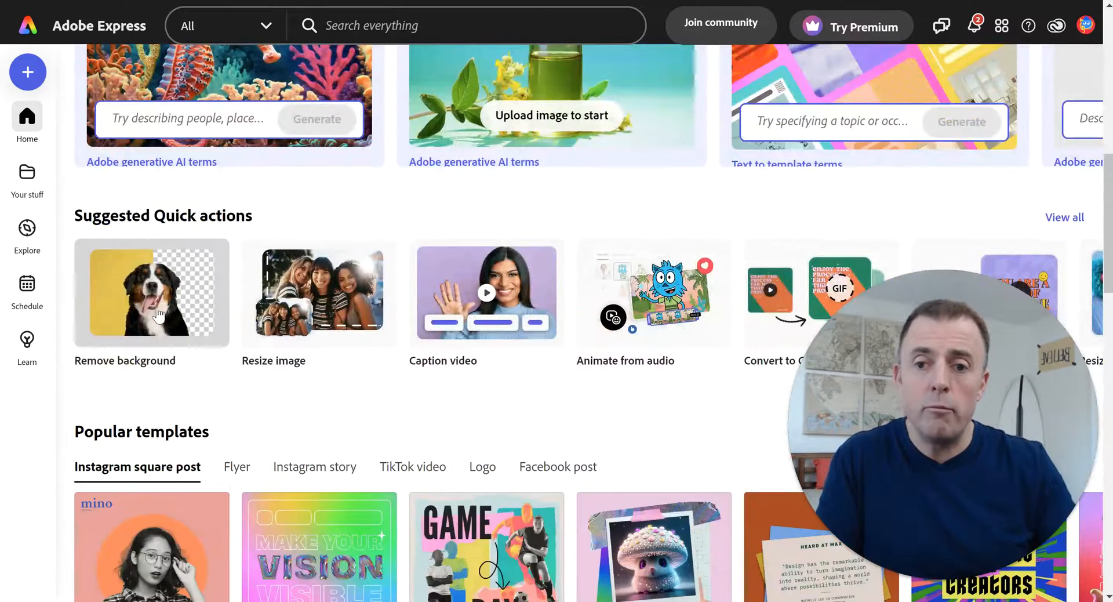
pyautogui.click(151, 293)
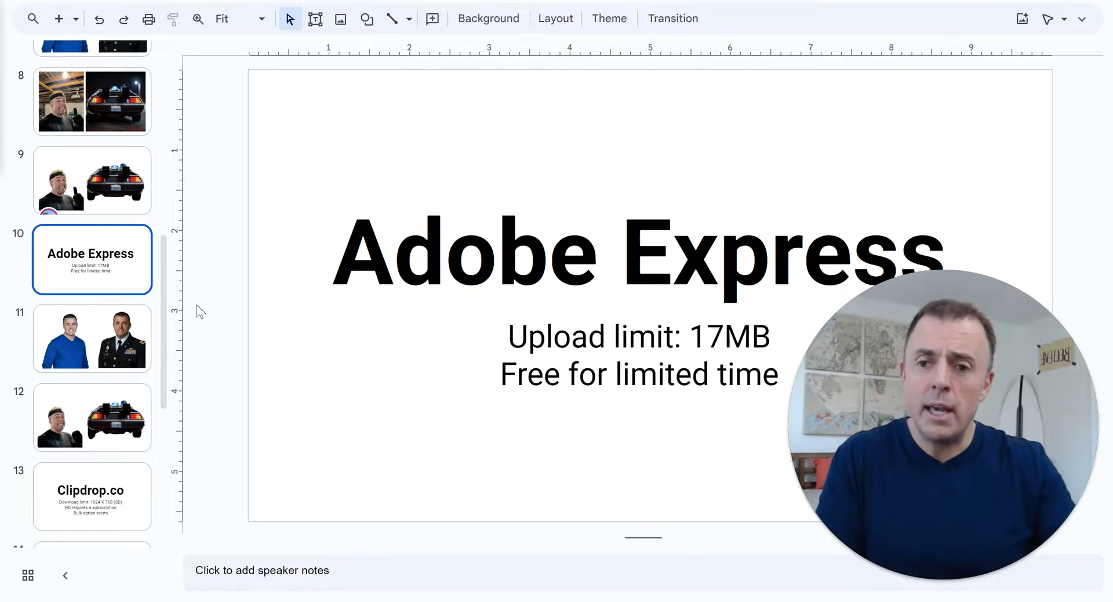
# Show the Adobe Express portrait cutouts on slide 11, then the car cutouts on slide 12.
pyautogui.click(92, 337)
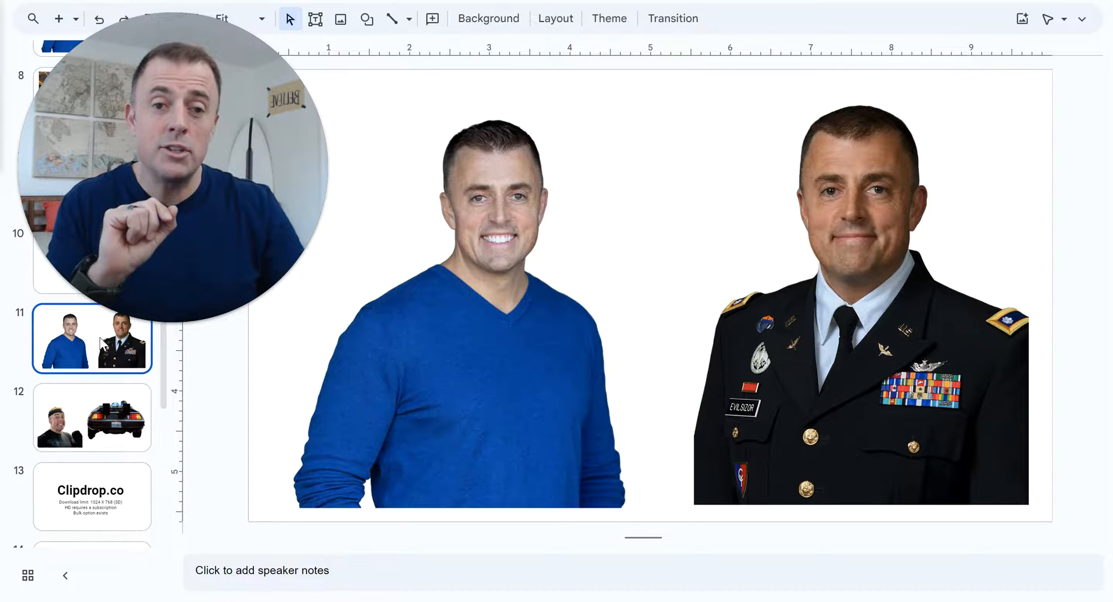
pyautogui.click(93, 417)
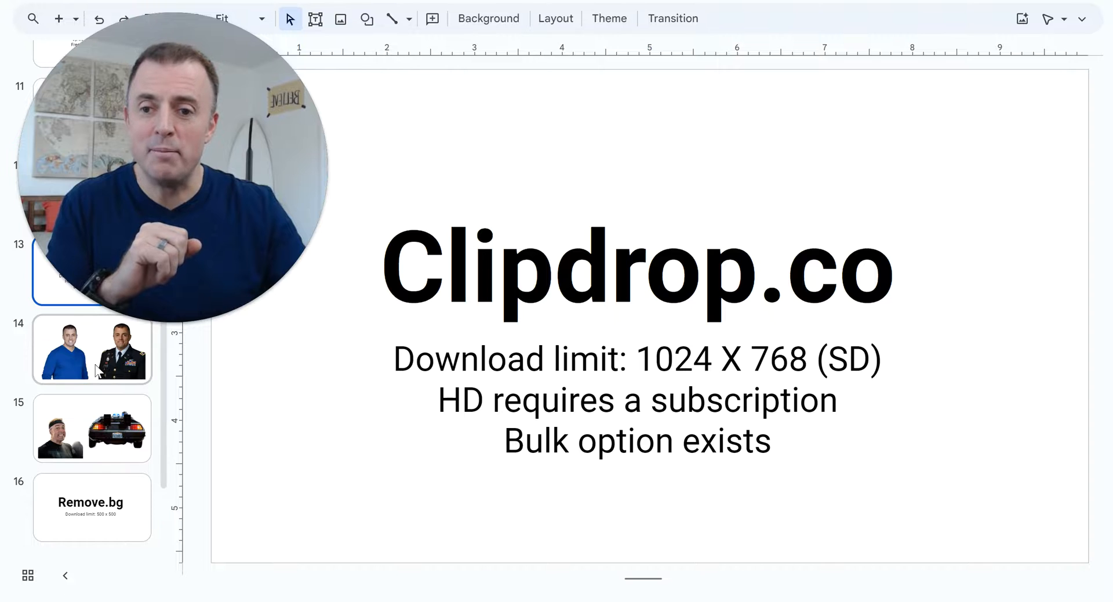
# Show the Clipdrop portrait cutouts on slide 14, then the boxer and DeLorean cutouts on slide 15.
pyautogui.click(92, 350)
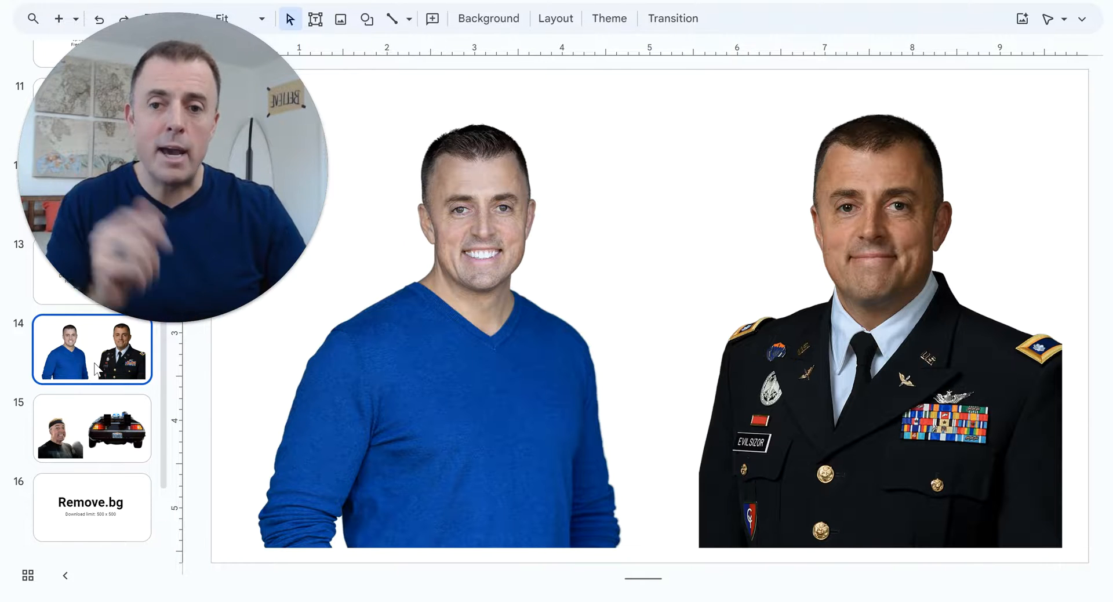
pyautogui.click(92, 429)
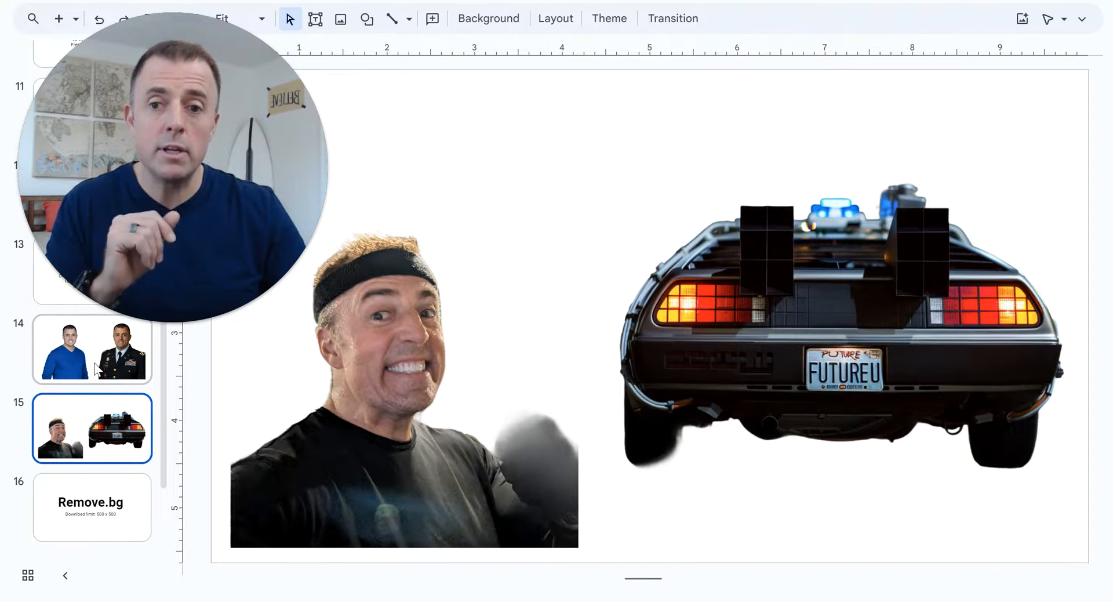
# Step through slides 16-18: the Remove.bg title, its portrait cutouts, and the boxer and DeLorean cutouts.
pyautogui.click(90, 502)
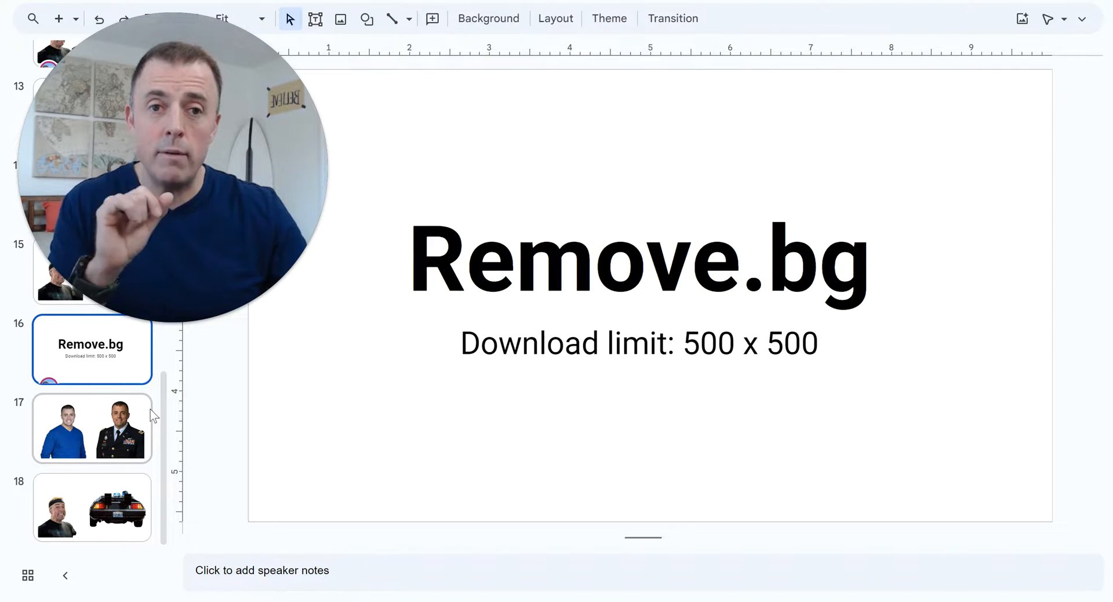
pyautogui.click(91, 428)
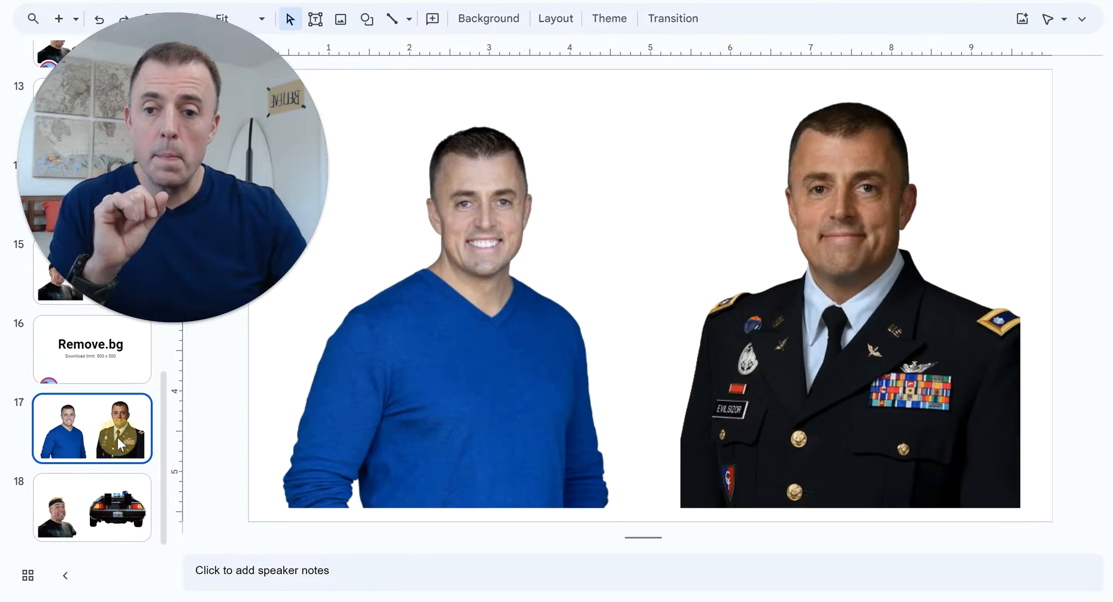
pyautogui.click(91, 507)
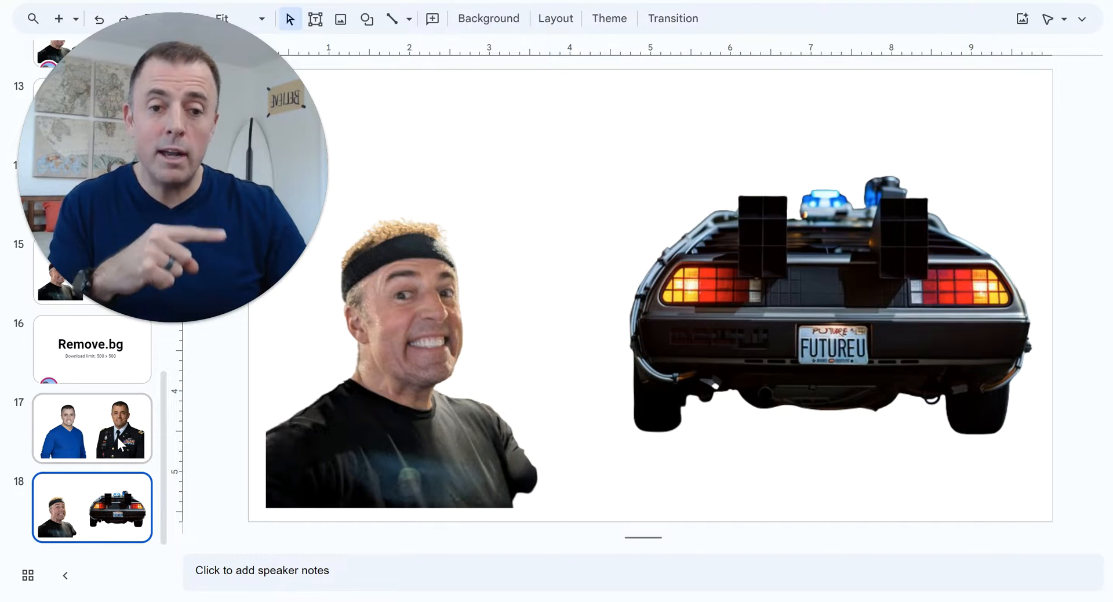